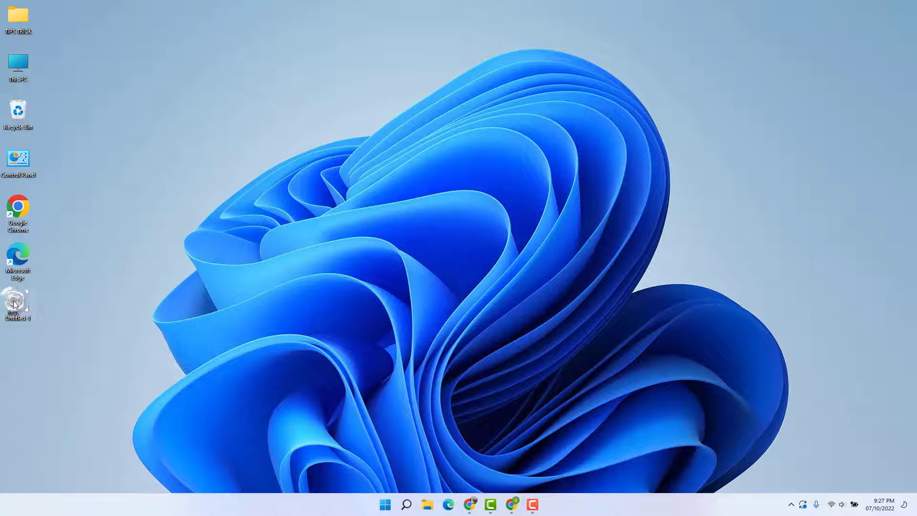
# Preview the Untitled-1.jpg text image from the desktop at full size, then close the viewer
pyautogui.doubleClick(18, 301)
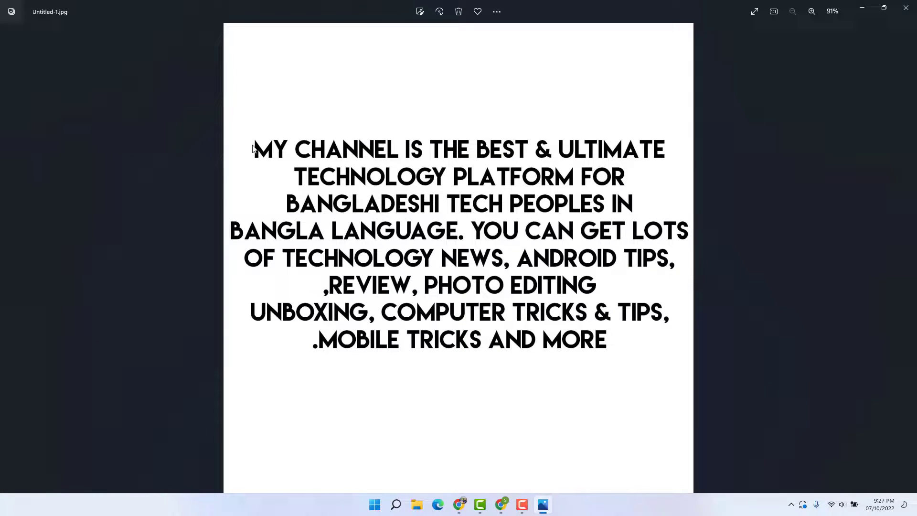
pyautogui.click(812, 11)
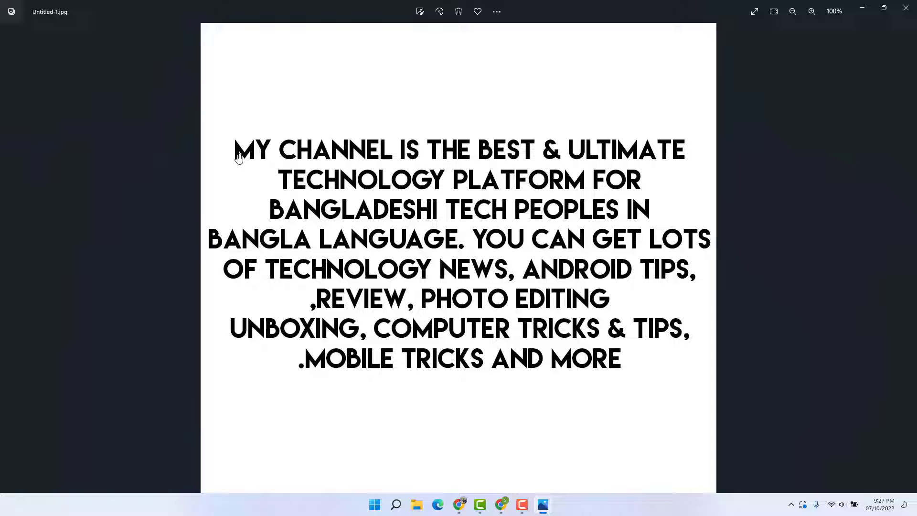
pyautogui.click(907, 11)
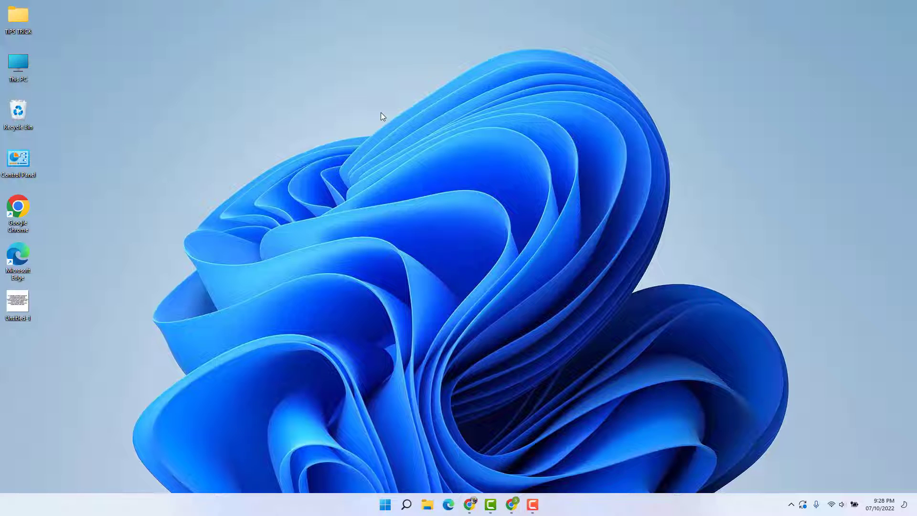
pyautogui.moveTo(515, 420)
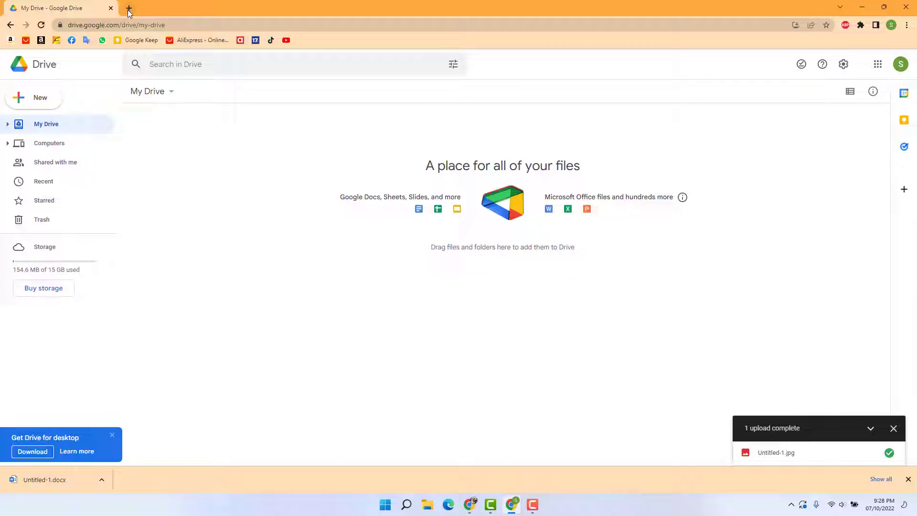
# Go to Google Drive from the apps grid and drag Untitled-1.jpg from the desktop into My Drive
pyautogui.click(128, 8)
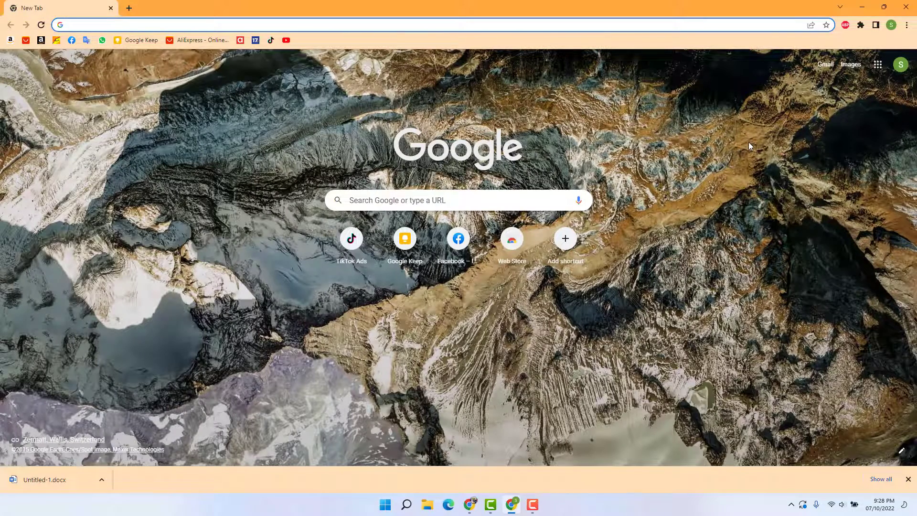
pyautogui.moveTo(746, 144)
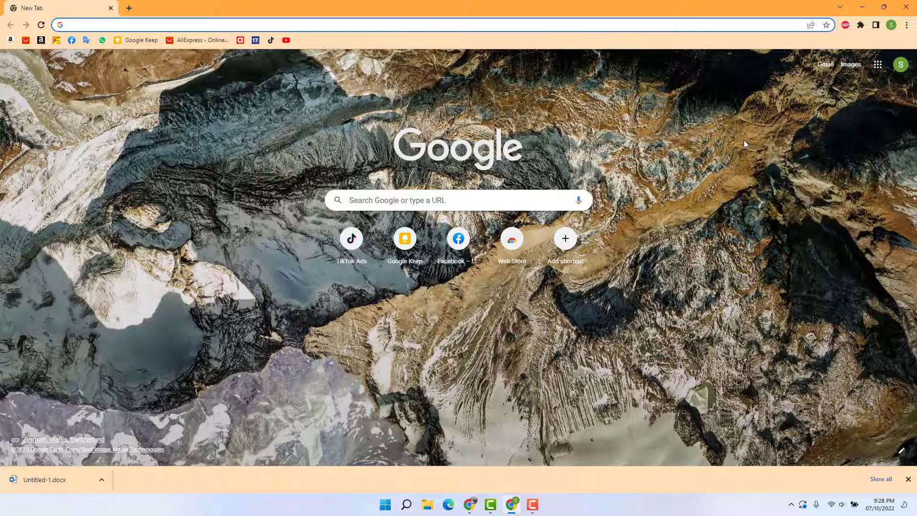
pyautogui.moveTo(877, 64)
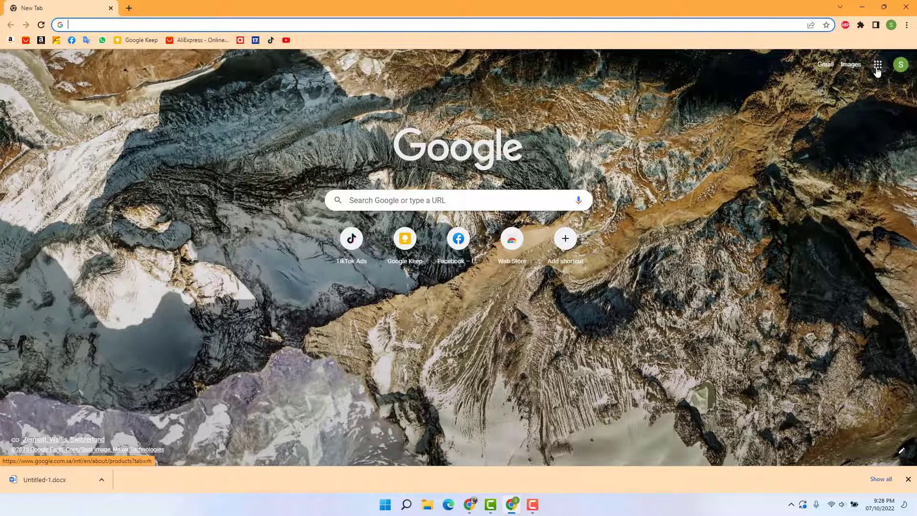
pyautogui.click(877, 65)
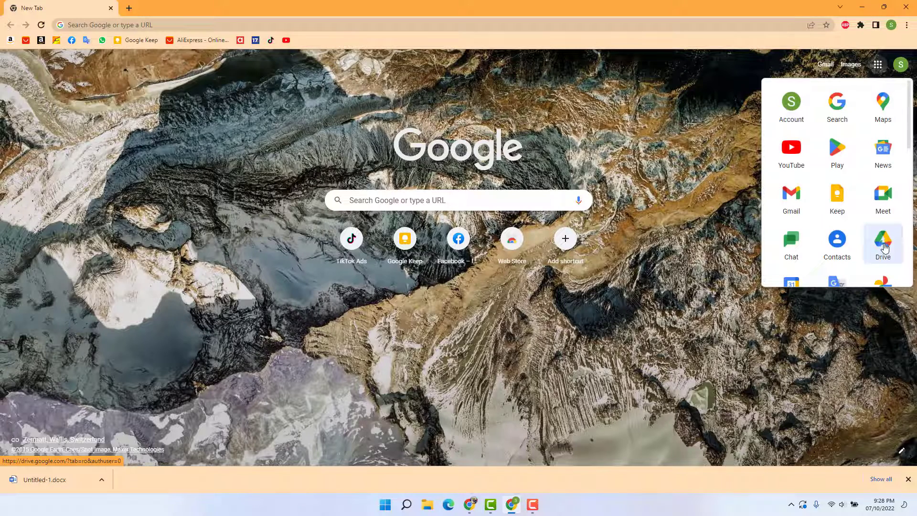
pyautogui.click(883, 243)
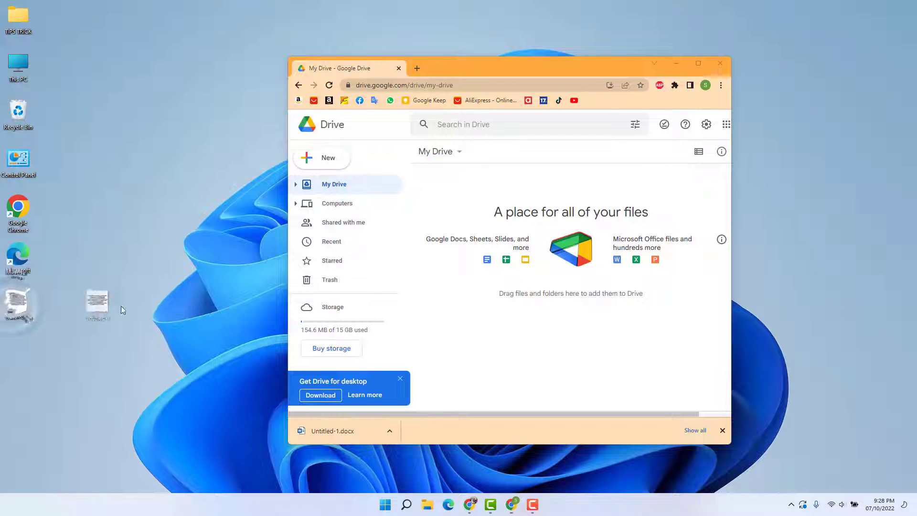
pyautogui.moveTo(97, 304); pyautogui.dragTo(570, 281)
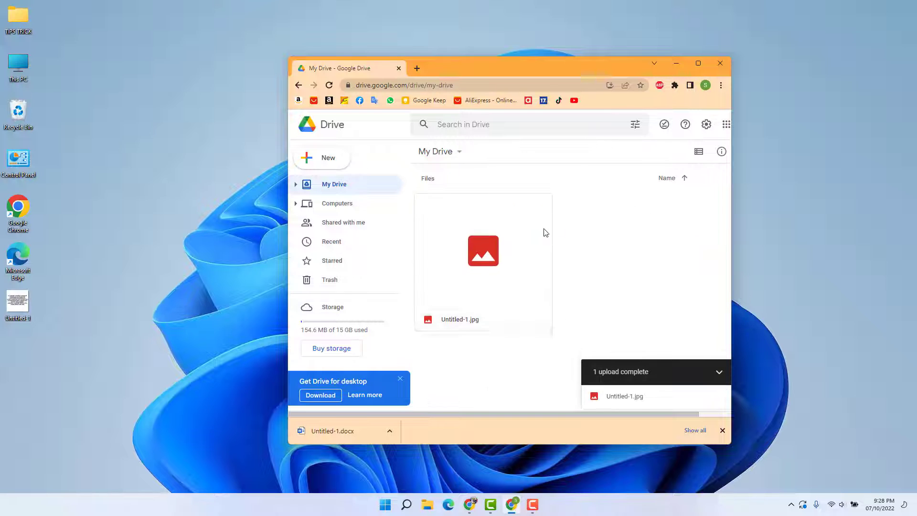
pyautogui.click(697, 62)
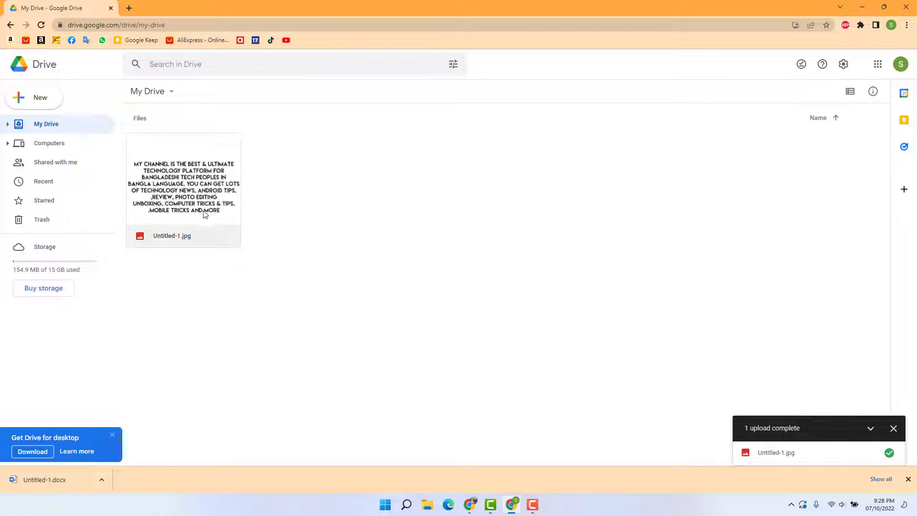
# Open Untitled-1.jpg with Google Docs so its text is extracted below the image
pyautogui.rightClick(183, 187)
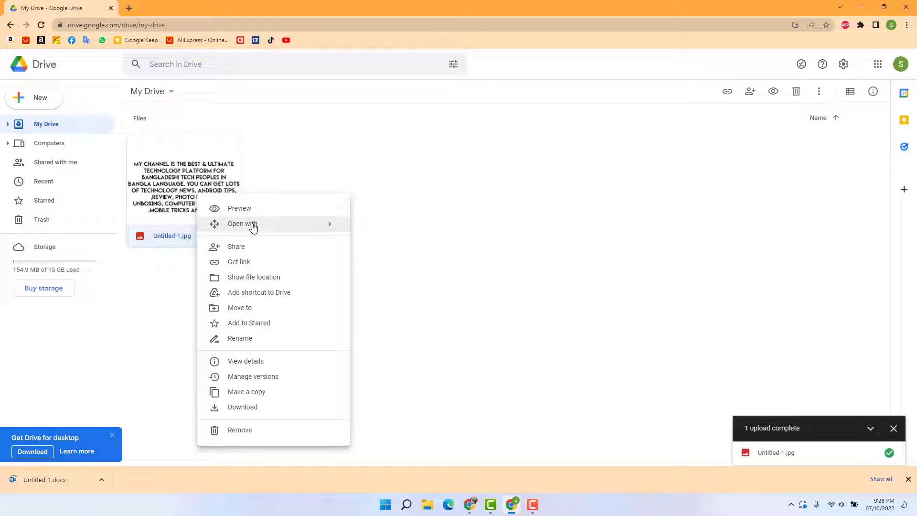
pyautogui.click(242, 223)
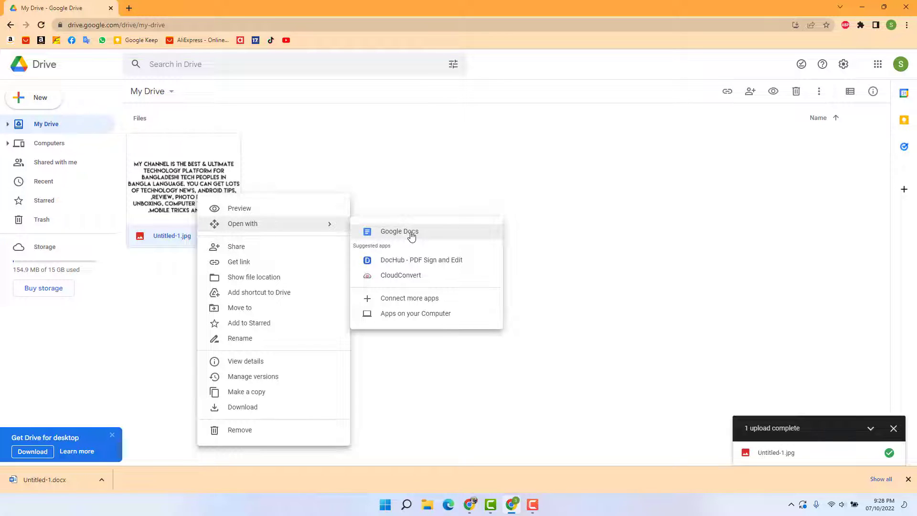
pyautogui.click(399, 231)
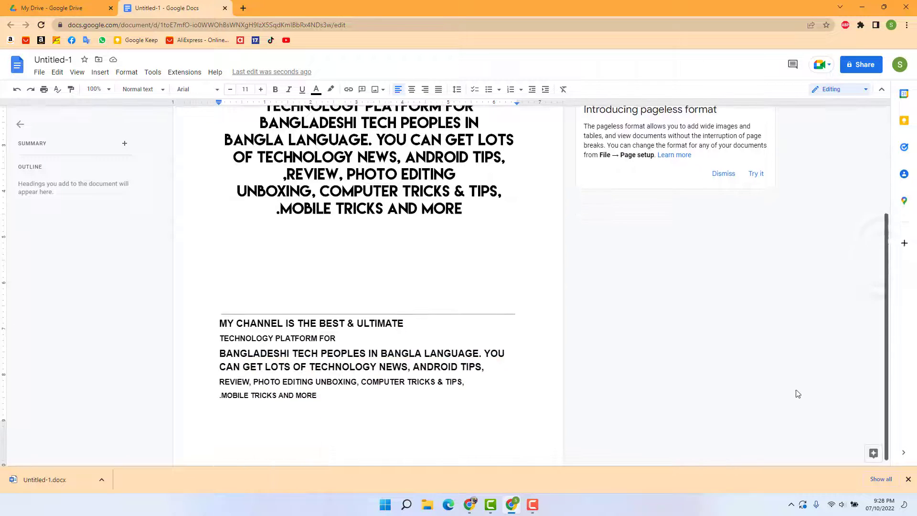
pyautogui.click(367, 175)
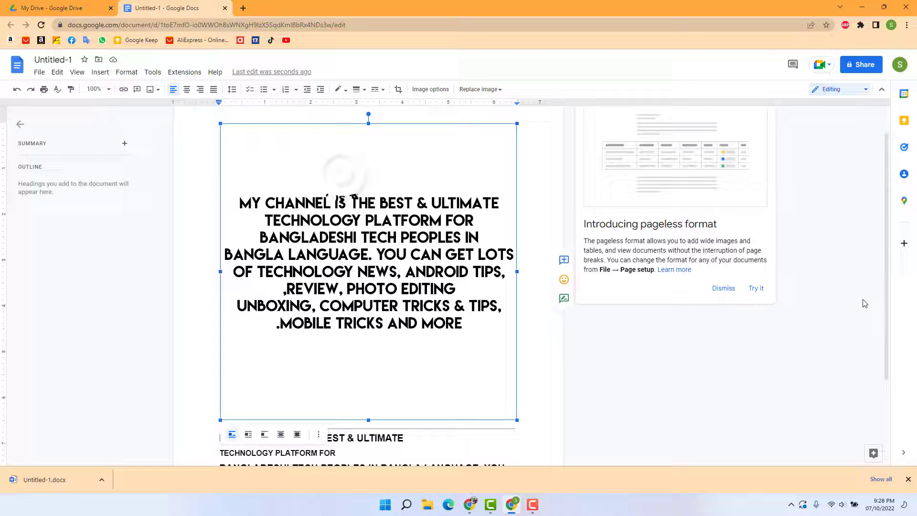
# Download the document as Untitled-1.docx, open it from its folder in Word and enable editing
pyautogui.scroll(-3)
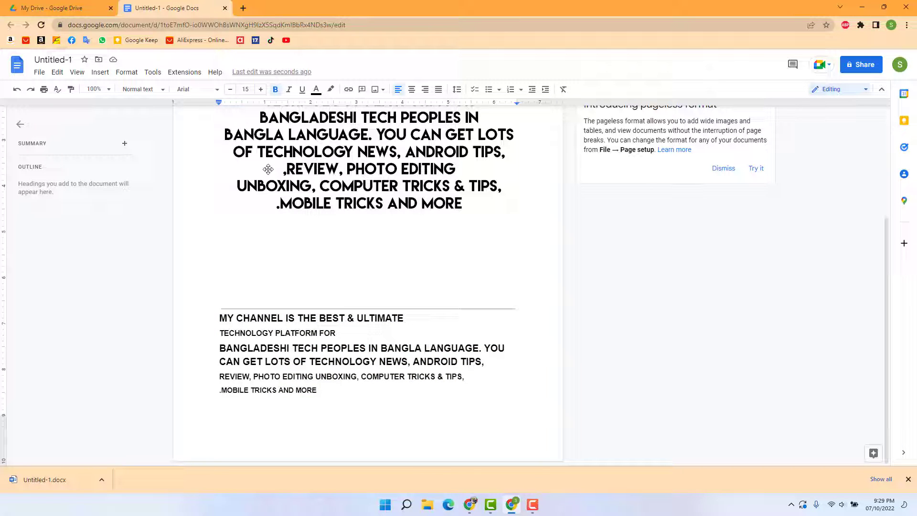
pyautogui.moveTo(24, 80)
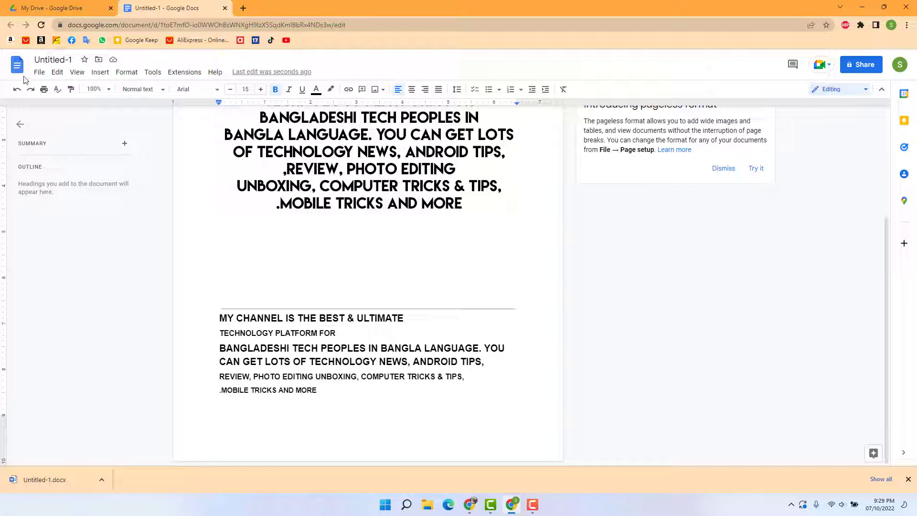
pyautogui.click(40, 71)
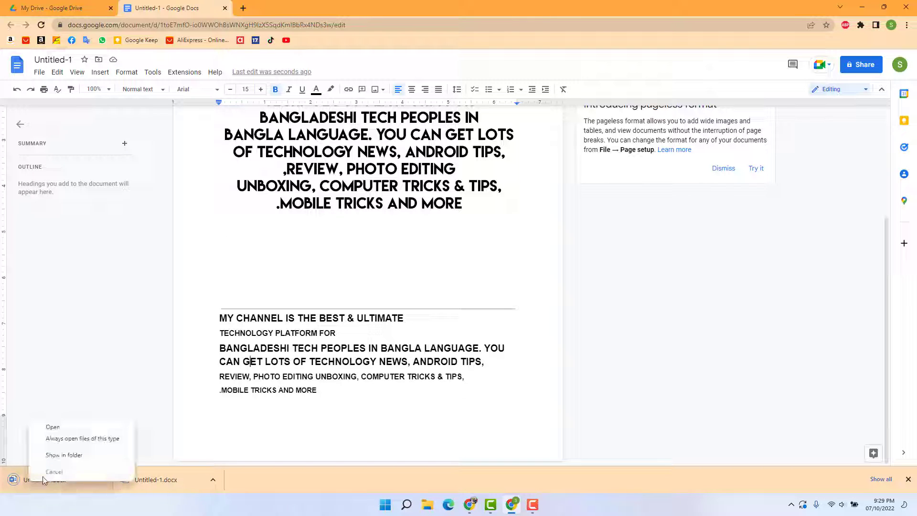
pyautogui.click(64, 454)
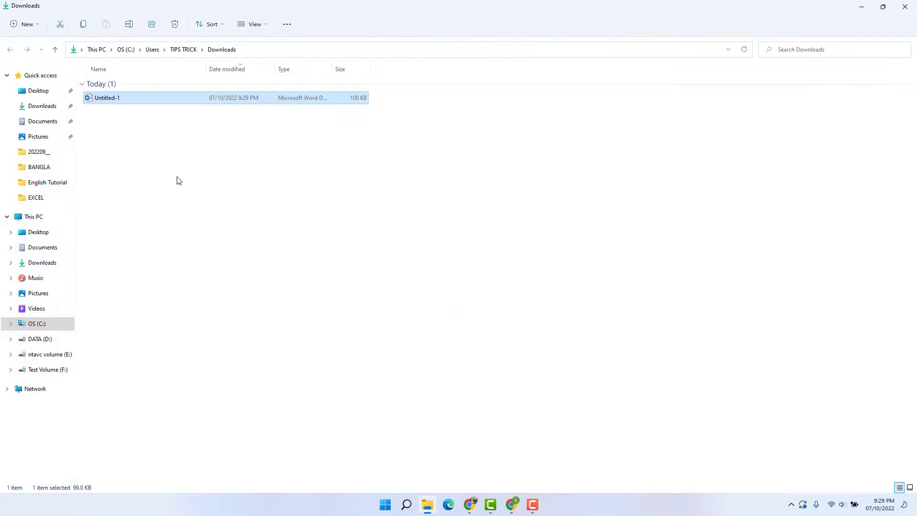
pyautogui.doubleClick(107, 98)
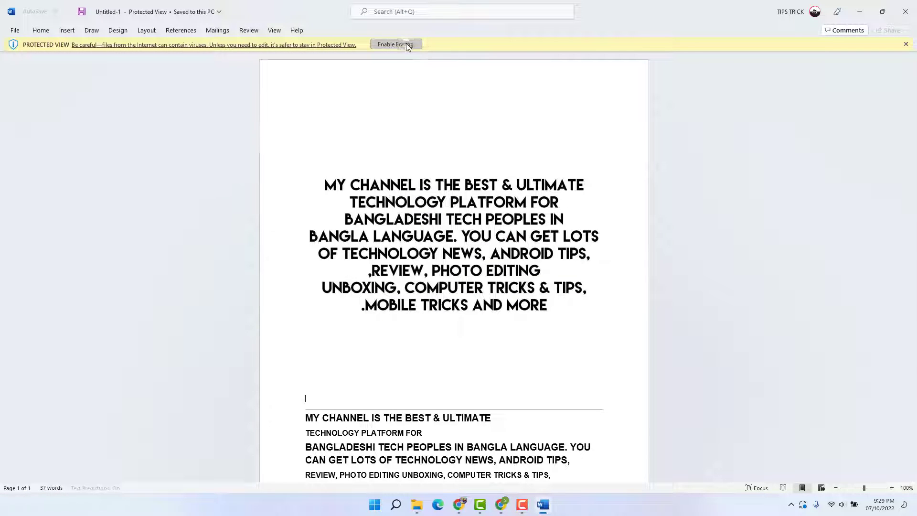
pyautogui.click(391, 44)
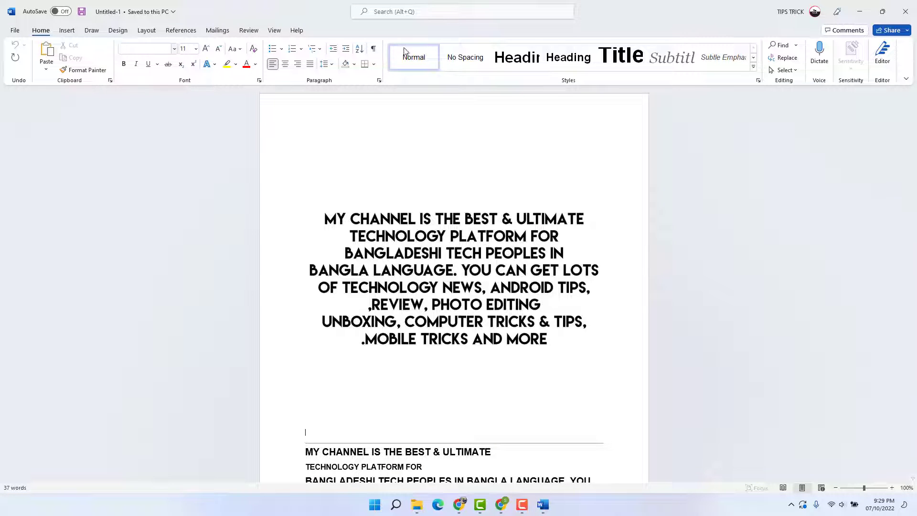